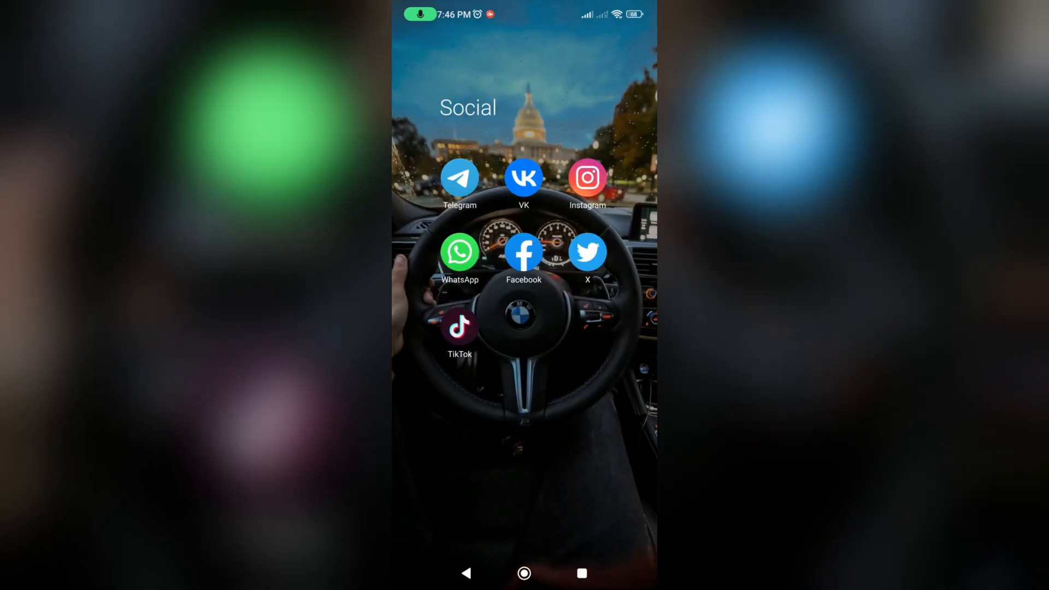
Launch TikTok and go to your own profile page
left_click(460, 327)
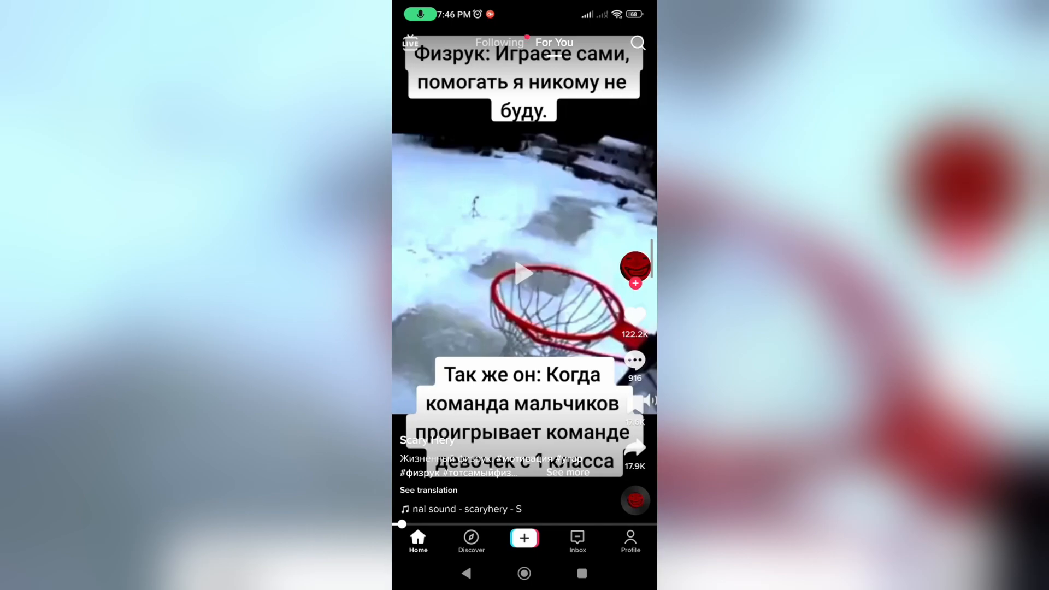
left_click(629, 540)
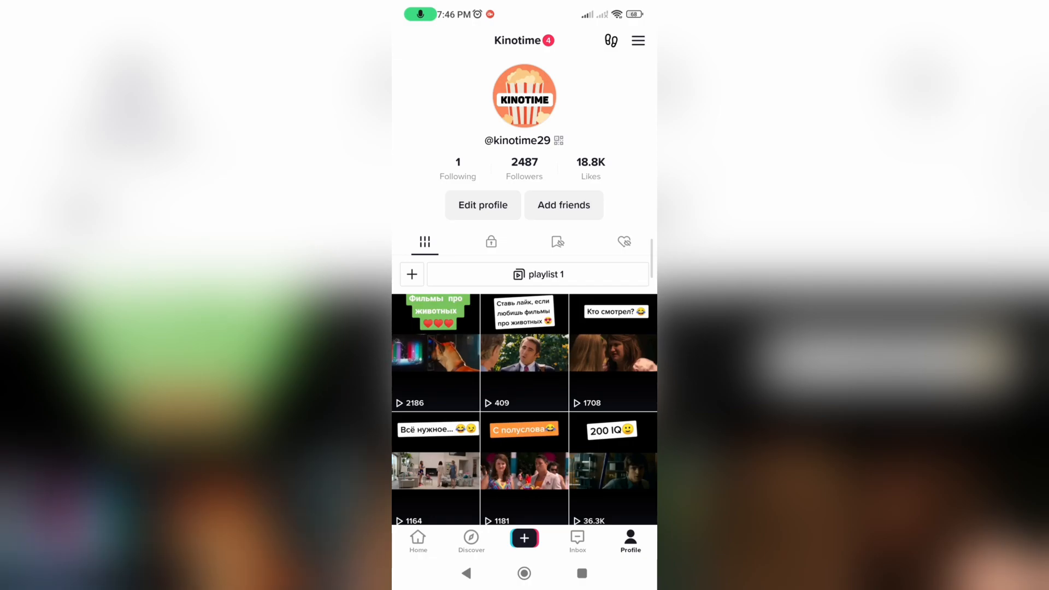
Turn on profile view history from the footprints page, then go back to the profile
left_click(609, 40)
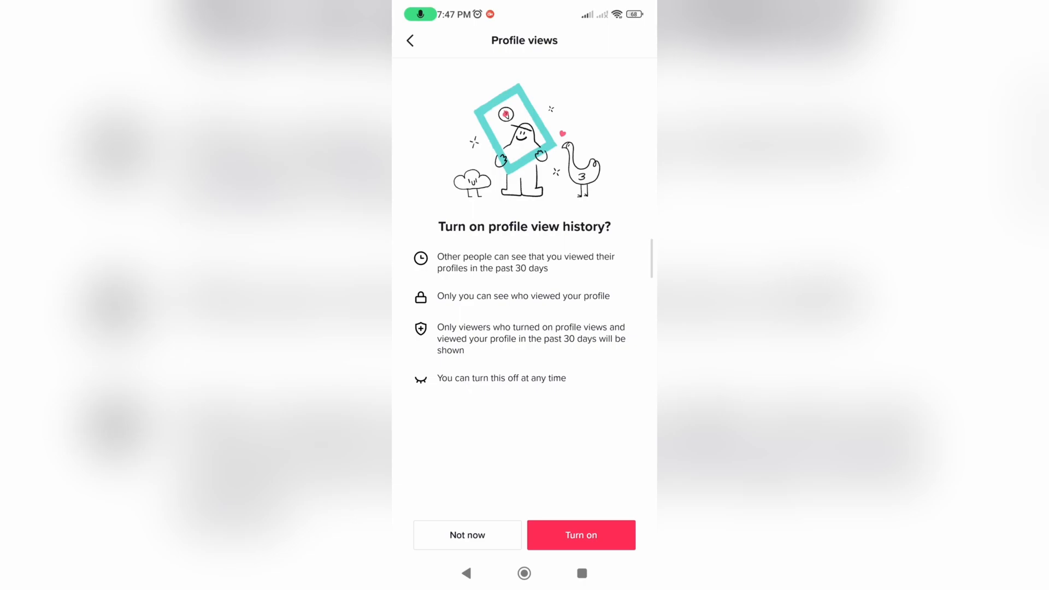
left_click(579, 535)
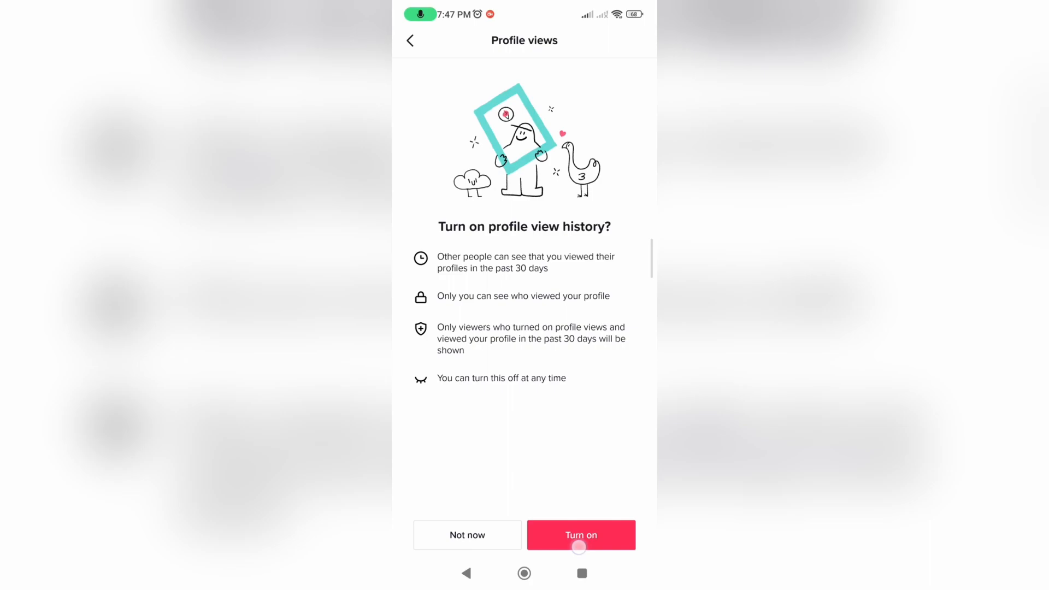
left_click(581, 534)
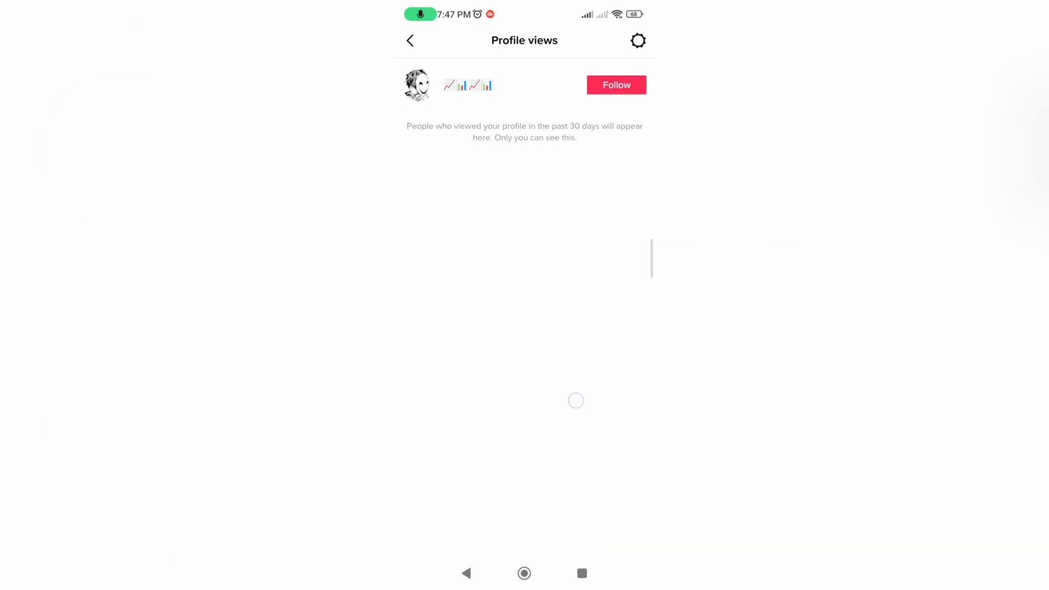
left_click(410, 40)
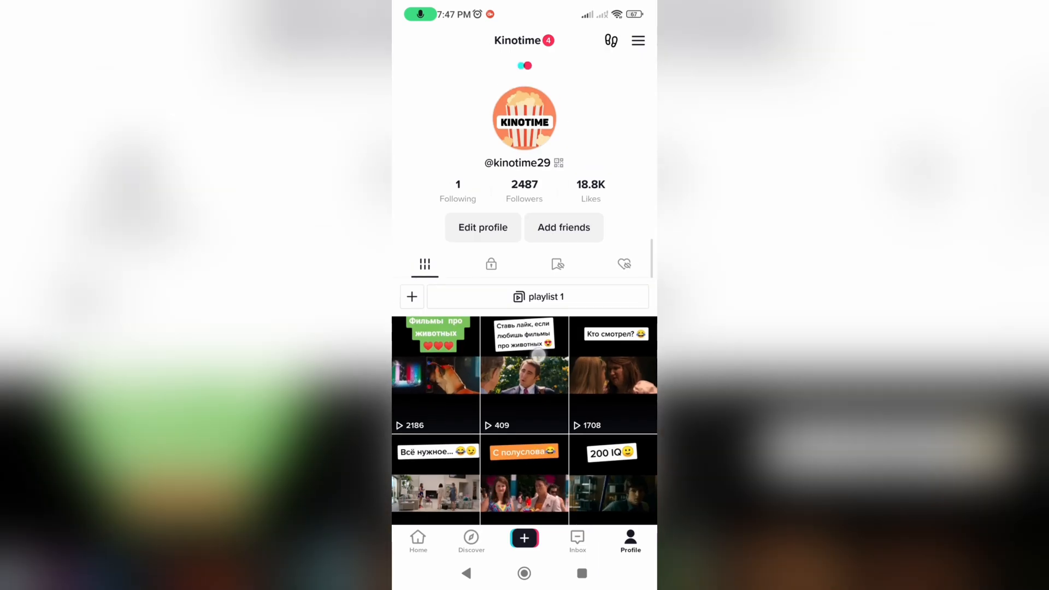
Open the profile menu listing creator tools, business suite, QR code and settings and privacy
scroll("down", 3)
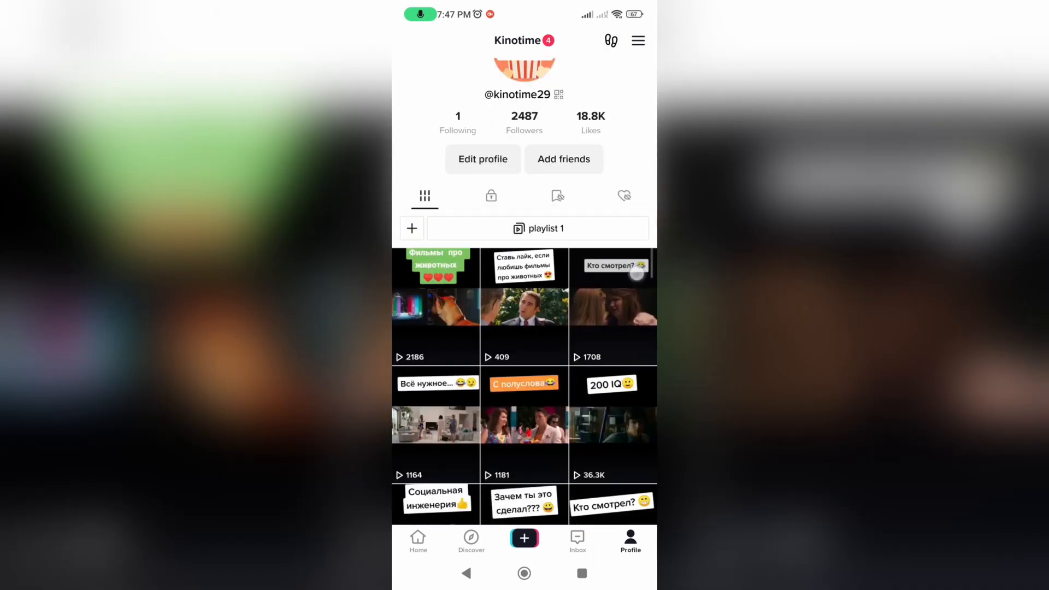
scroll("down", 3)
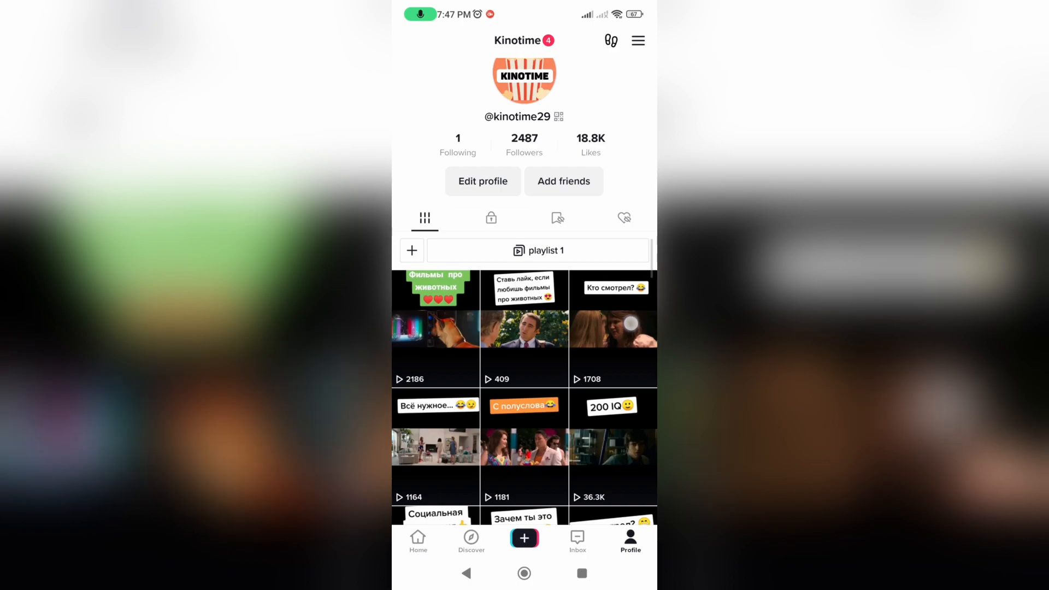
scroll("up", 3)
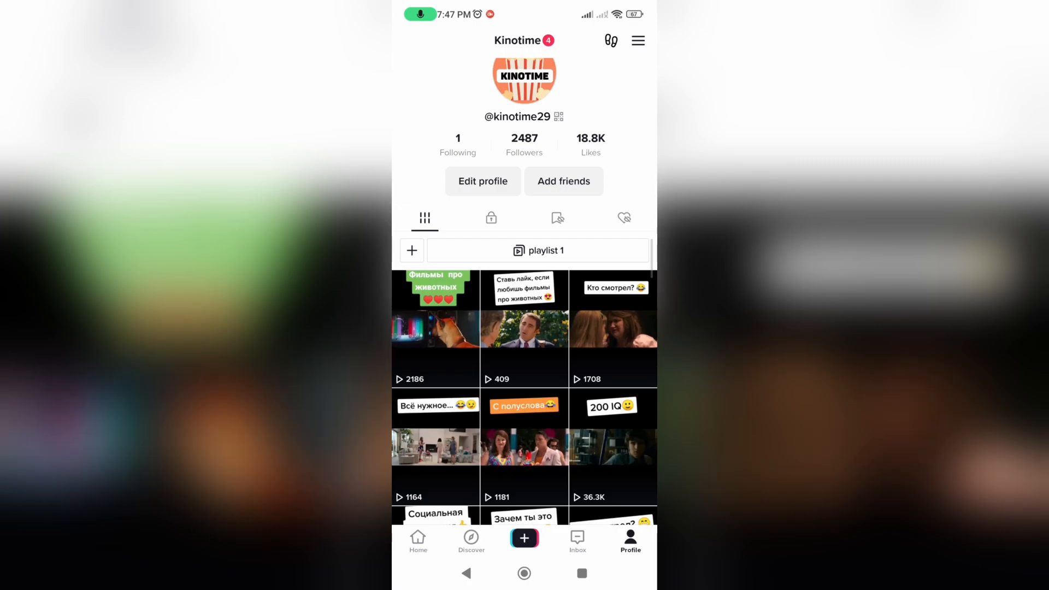
left_click(637, 40)
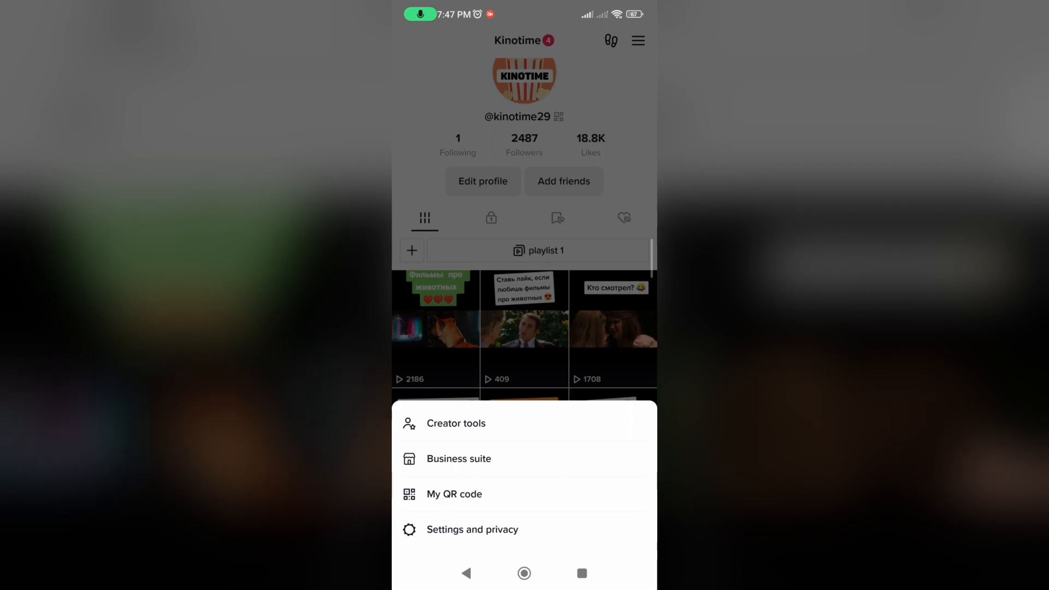
Go through Settings and privacy to the Report a problem help page
left_click(472, 529)
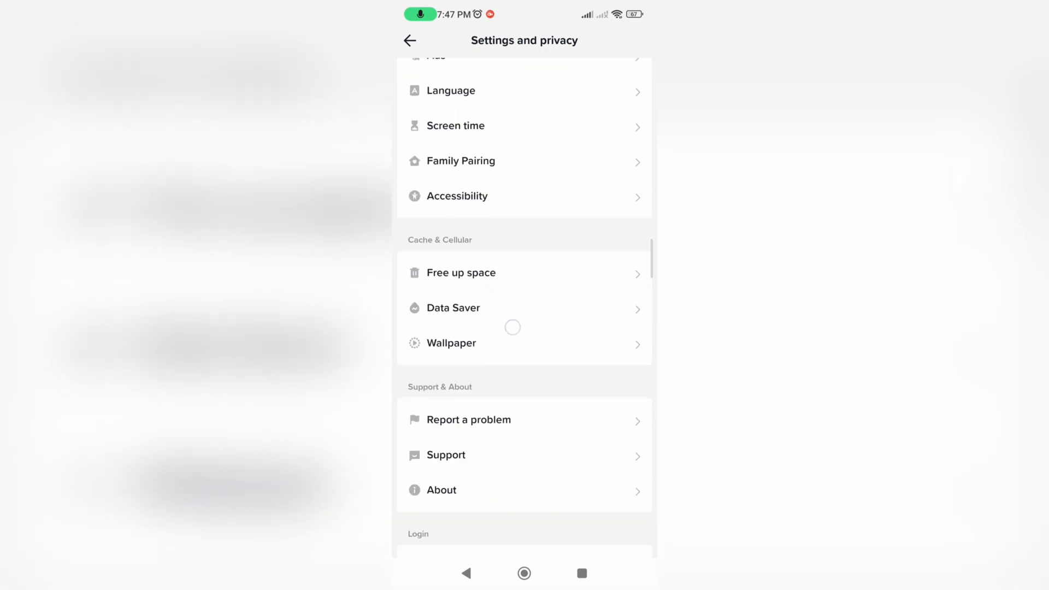
left_click(468, 420)
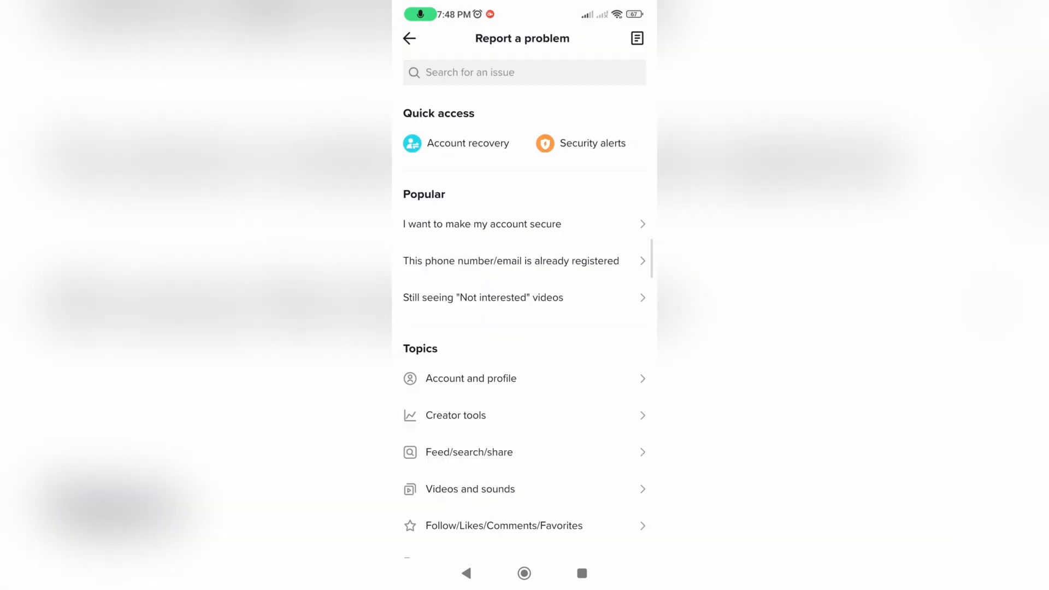
scroll("up", 3)
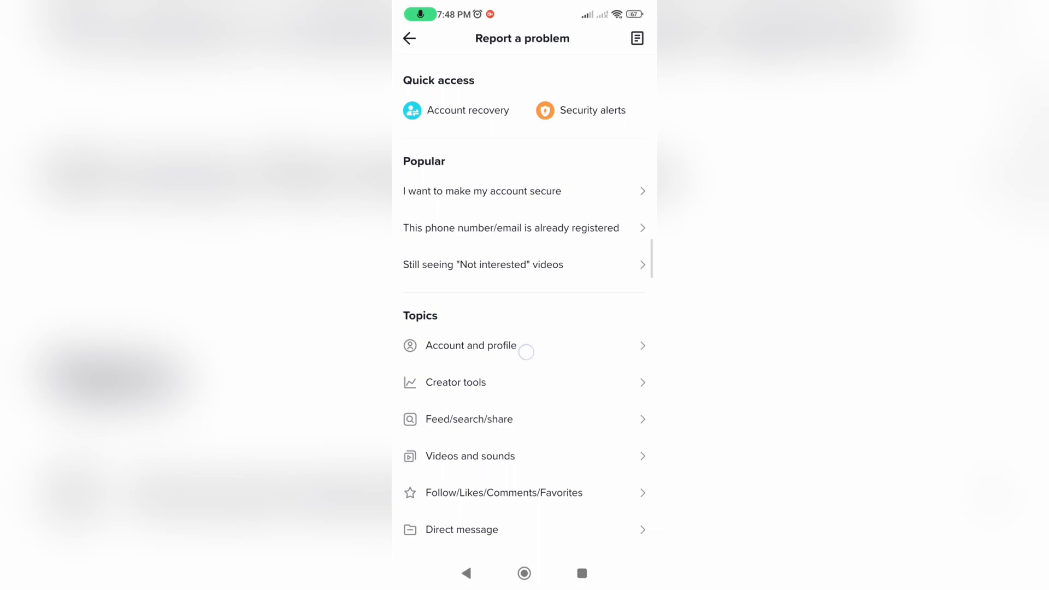
Open the Other help article under Account and profile's Profile Page questions
left_click(471, 345)
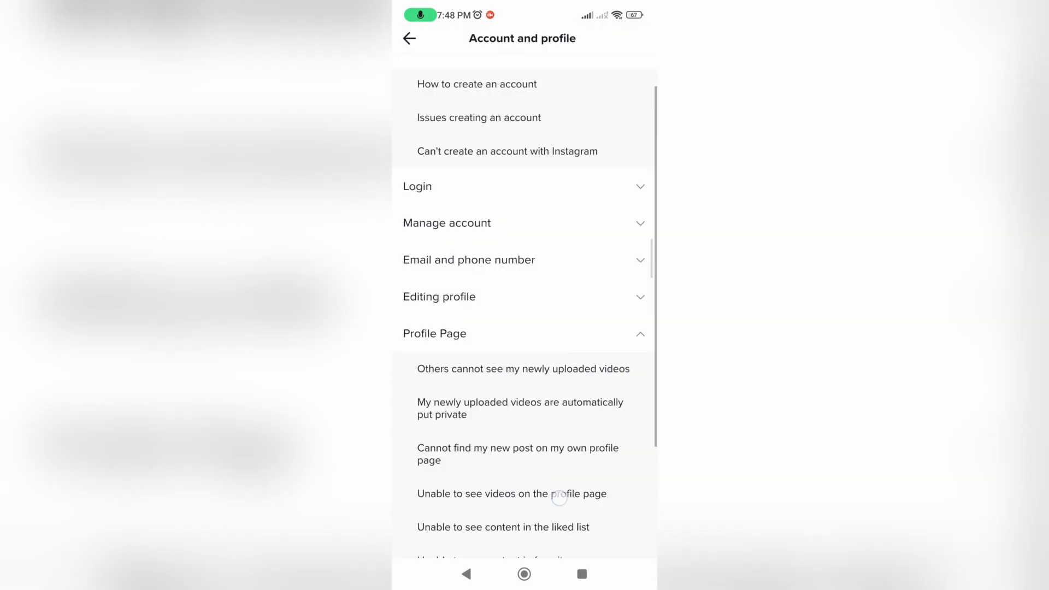
scroll("down", 3)
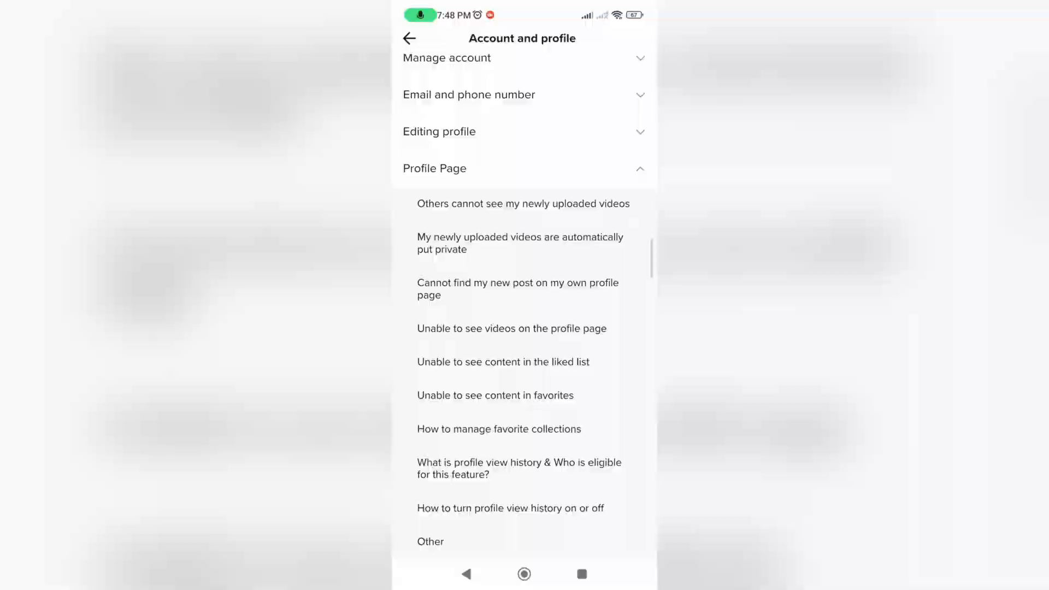
left_click(429, 541)
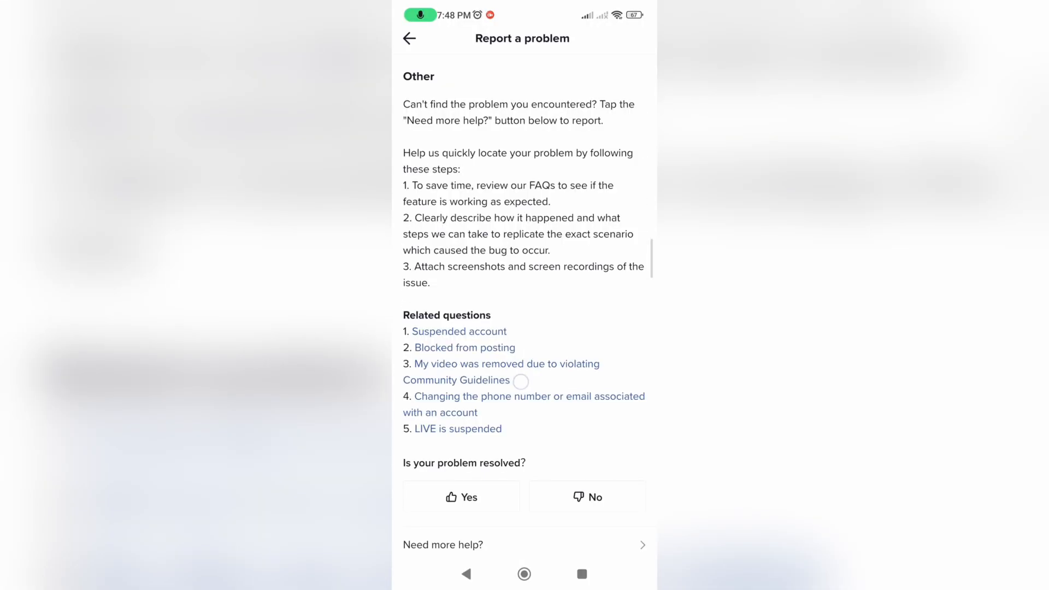
scroll("up", 3)
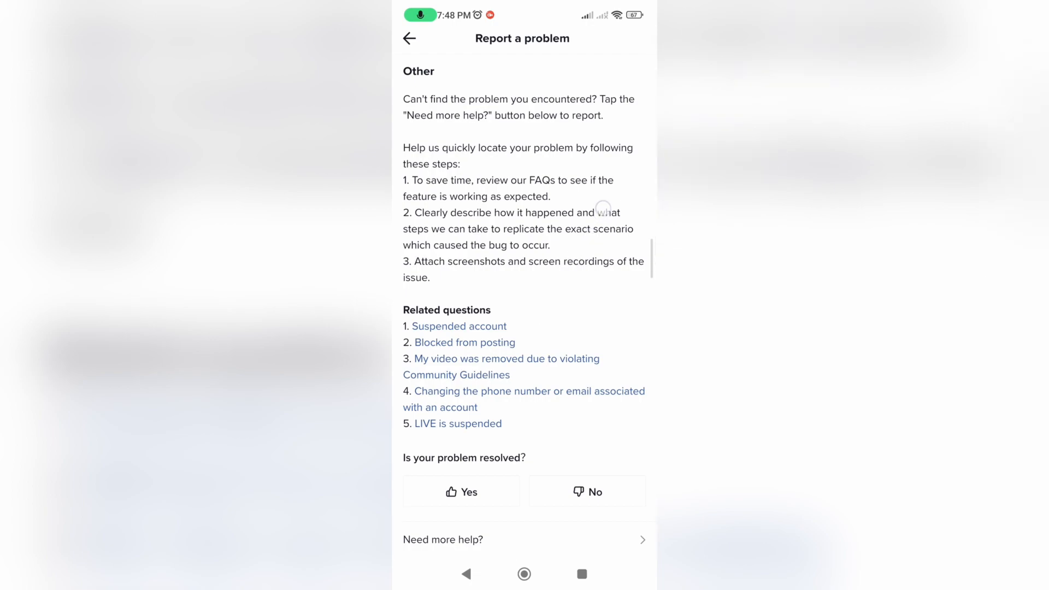